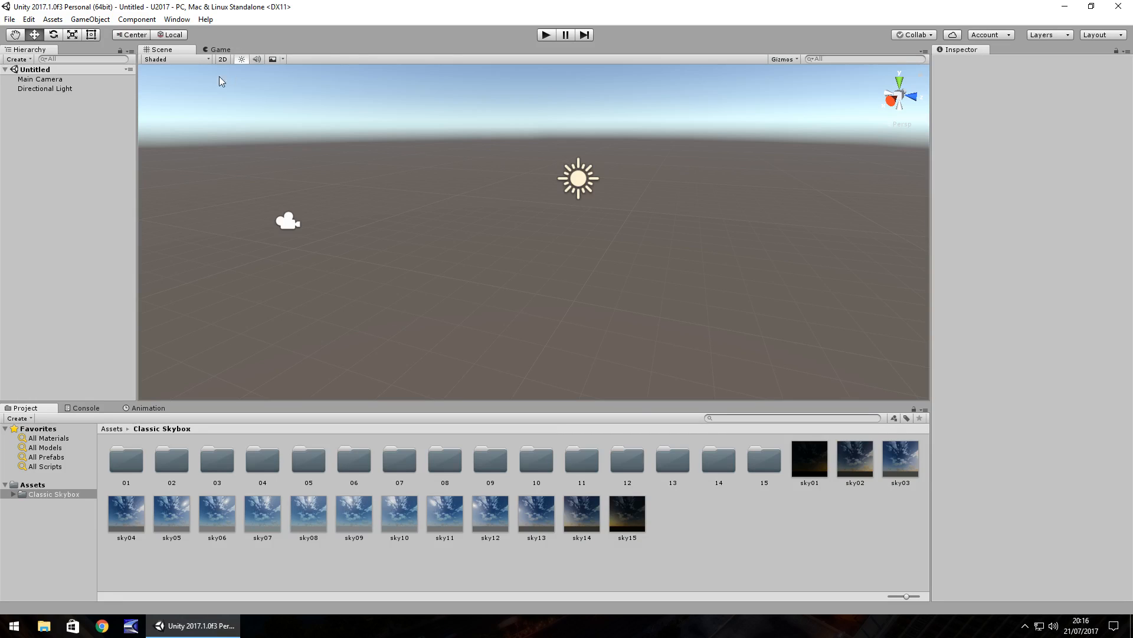
mouse_move(641, 432)
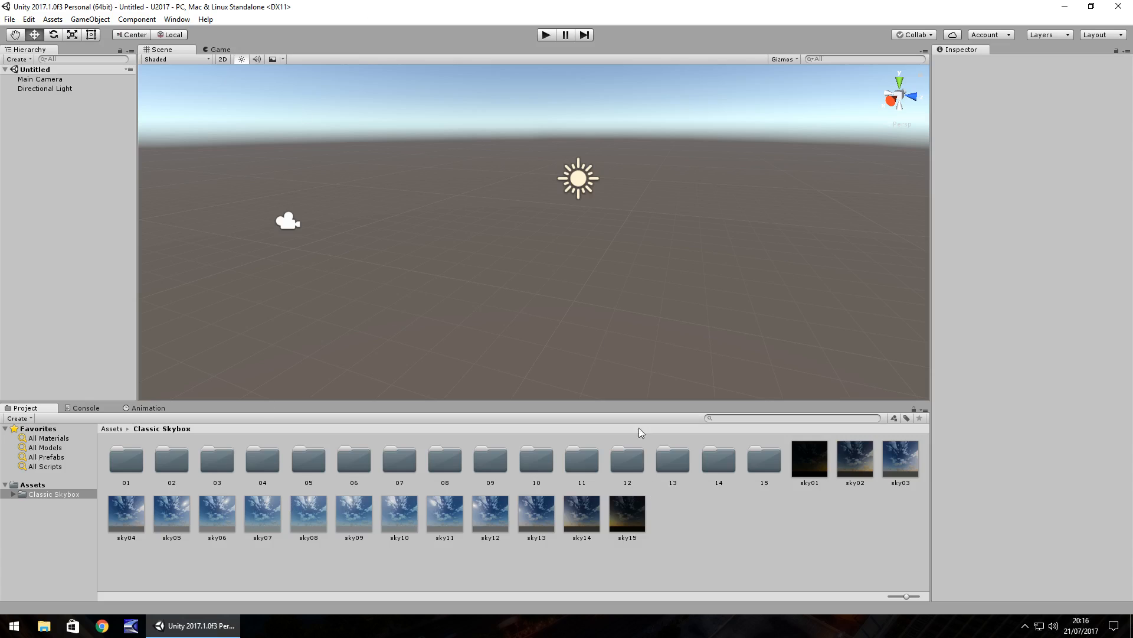
mouse_move(719, 141)
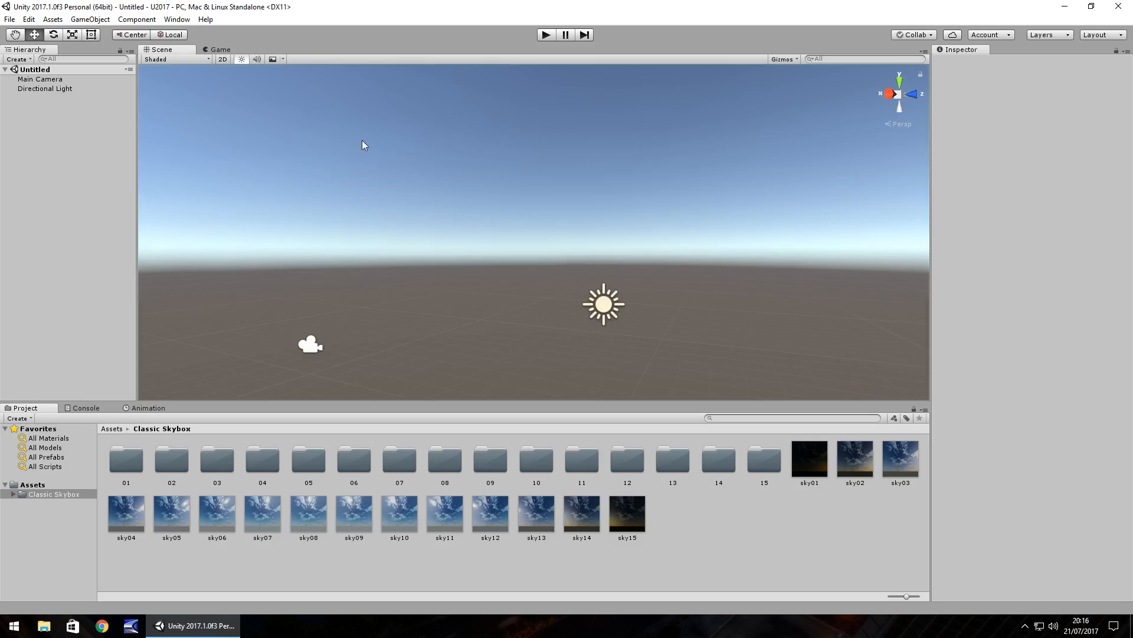
Set the scene's skybox material to sky10 in the Lighting settings
click(176, 19)
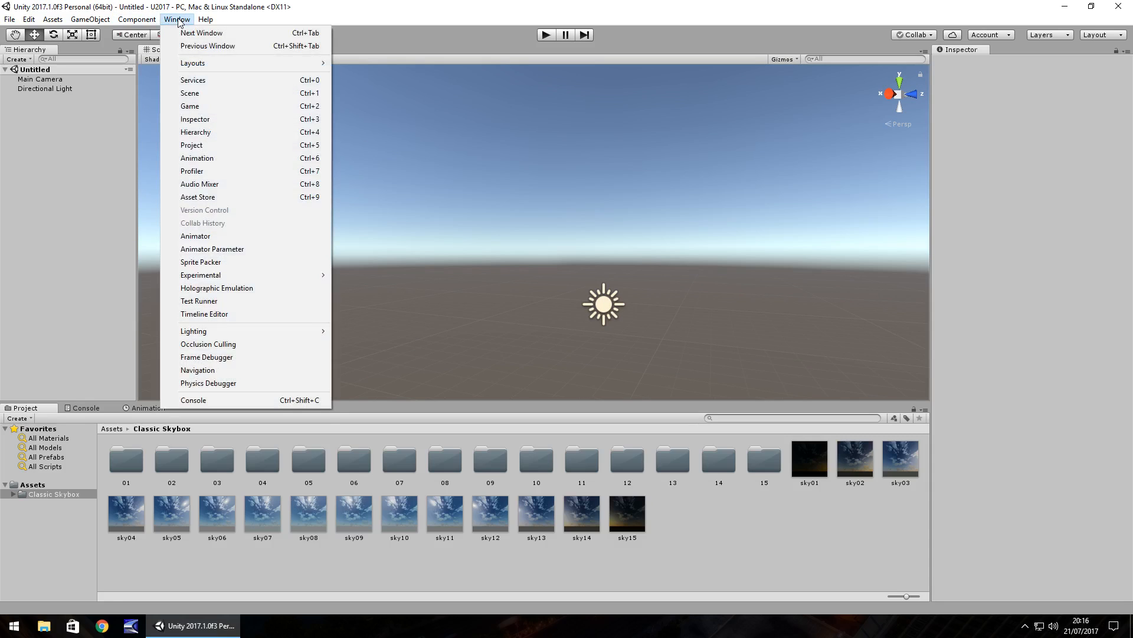
mouse_move(193, 331)
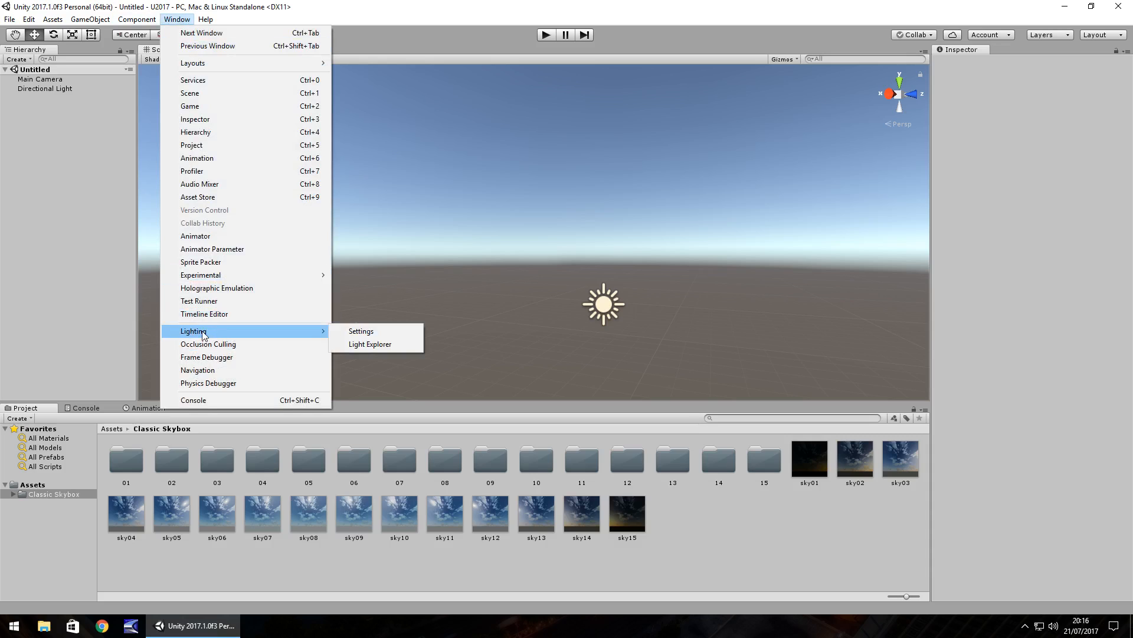
click(360, 331)
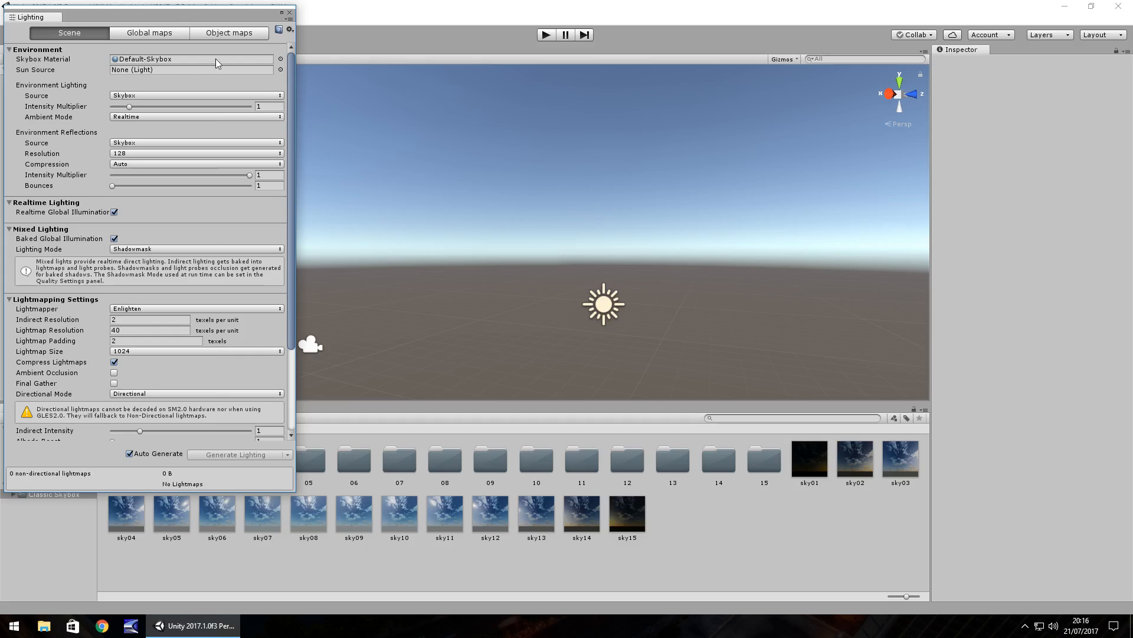
mouse_move(280, 64)
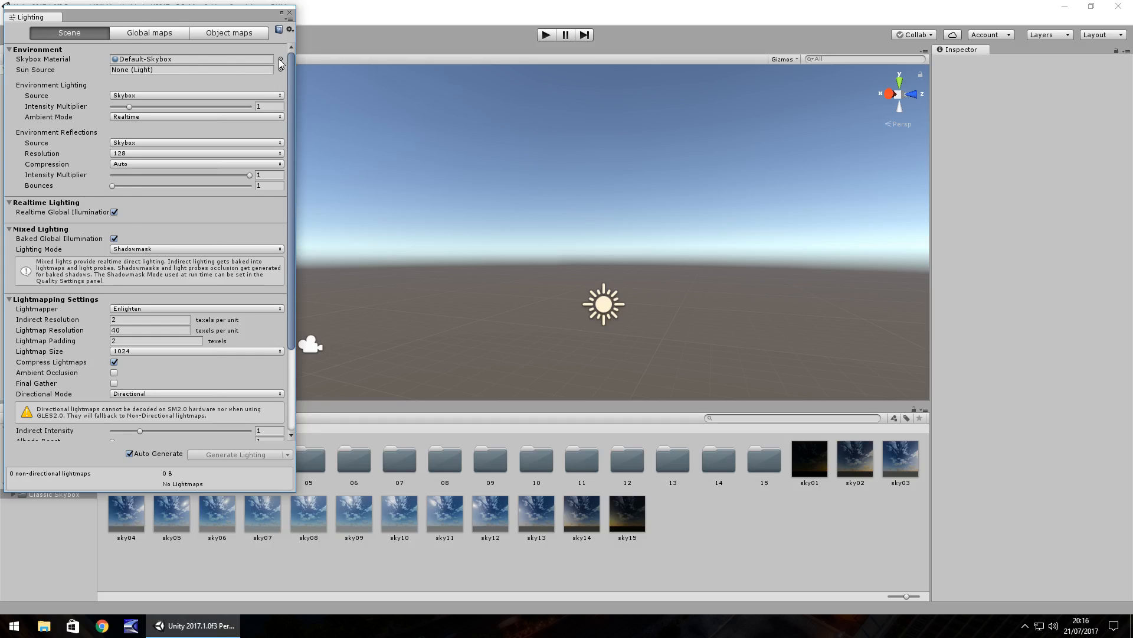
click(280, 59)
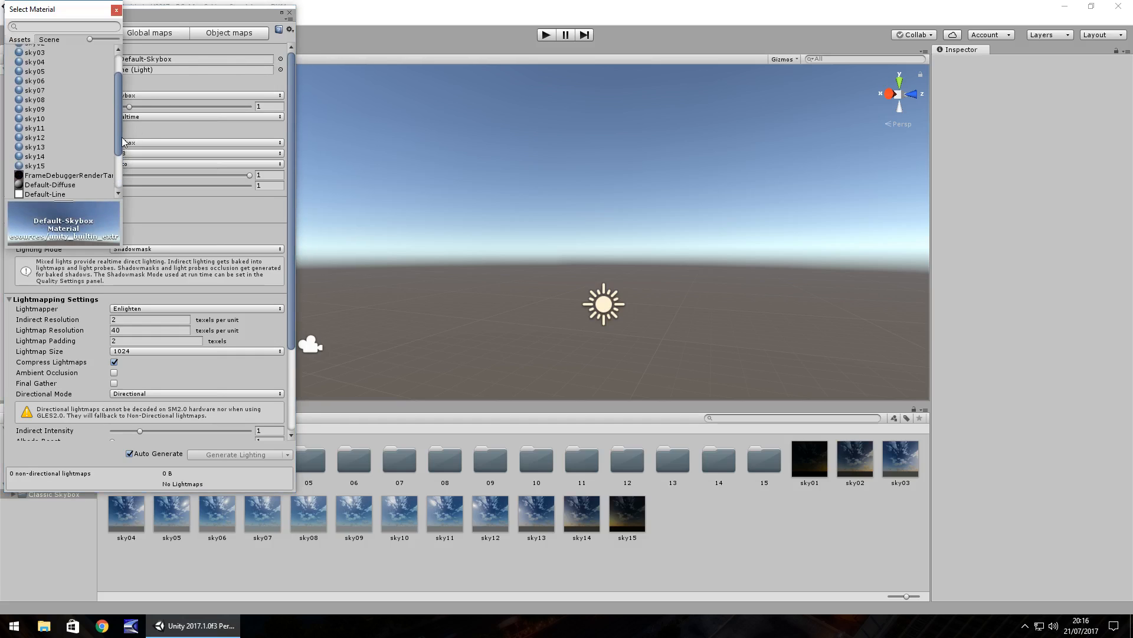
click(34, 152)
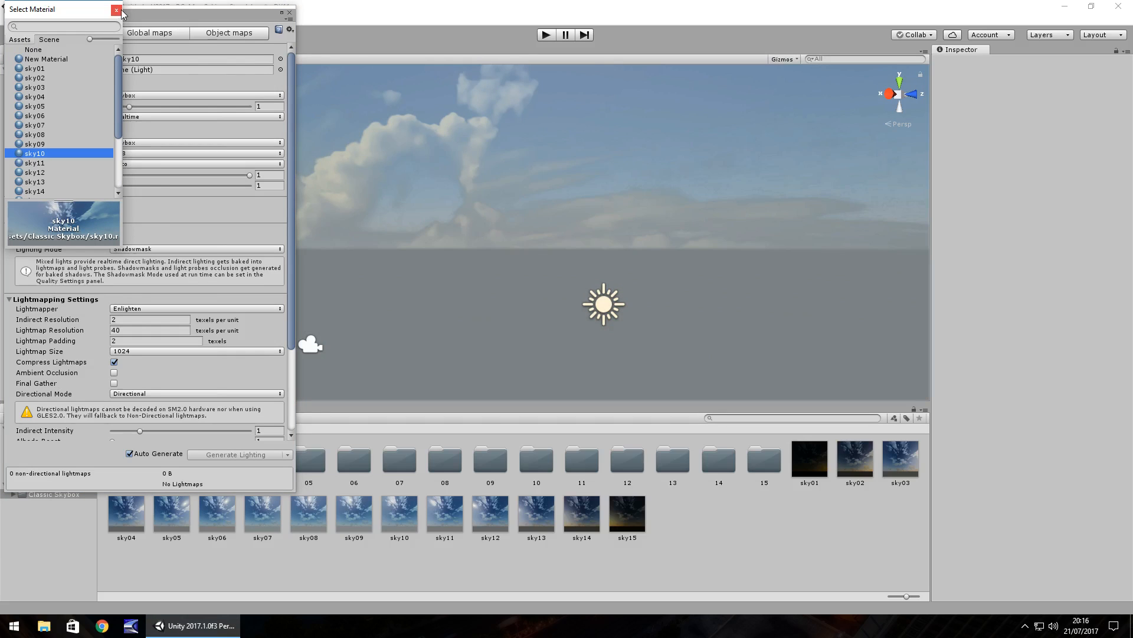
click(116, 10)
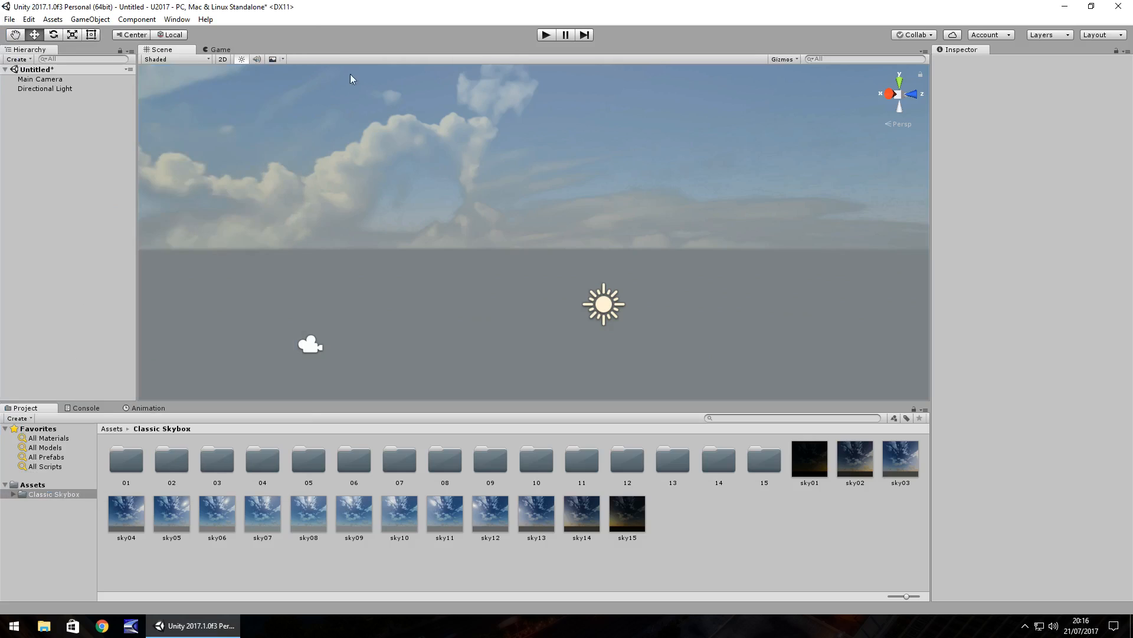
mouse_move(708, 525)
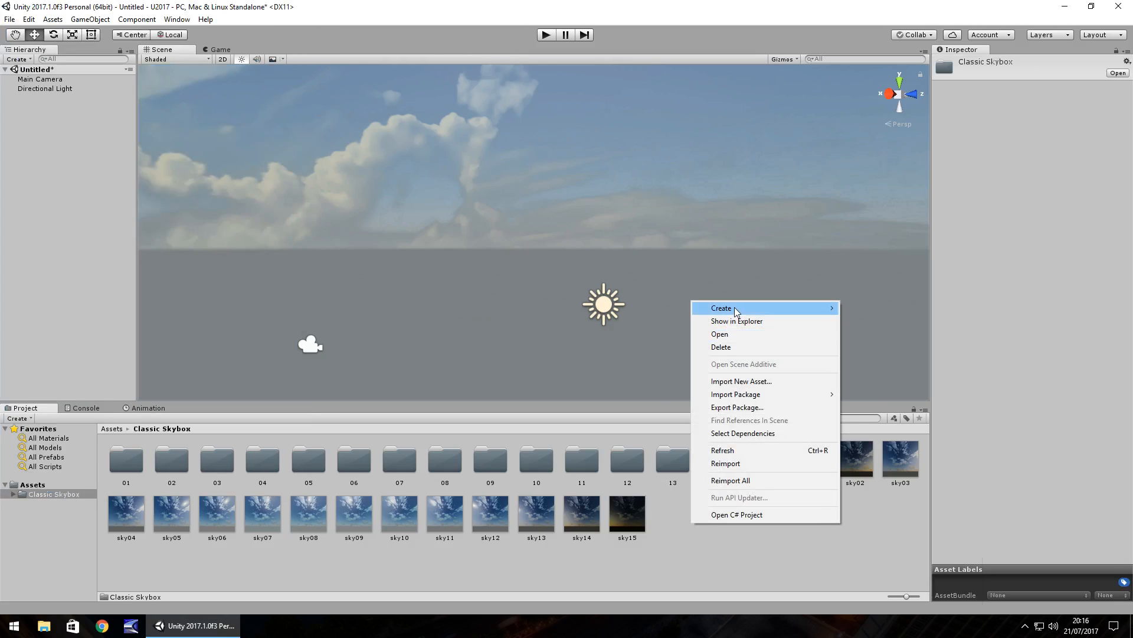
Create a C# script RotateSky in the Classic Skybox folder and open it in MonoDevelop
click(720, 307)
text(RotateSky)
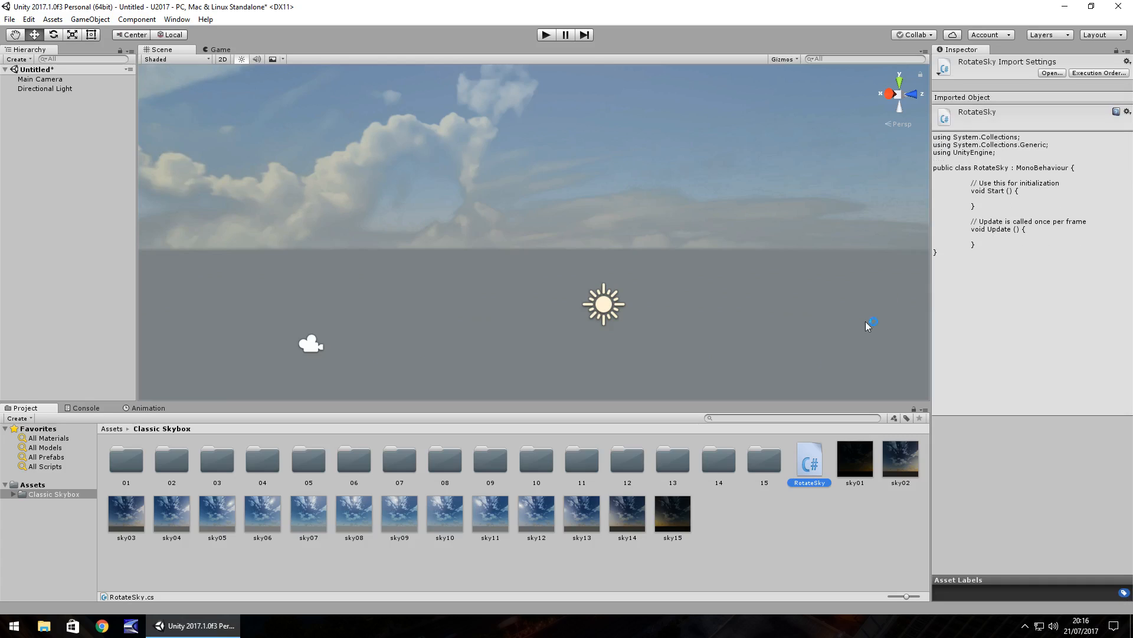
mouse_move(798, 371)
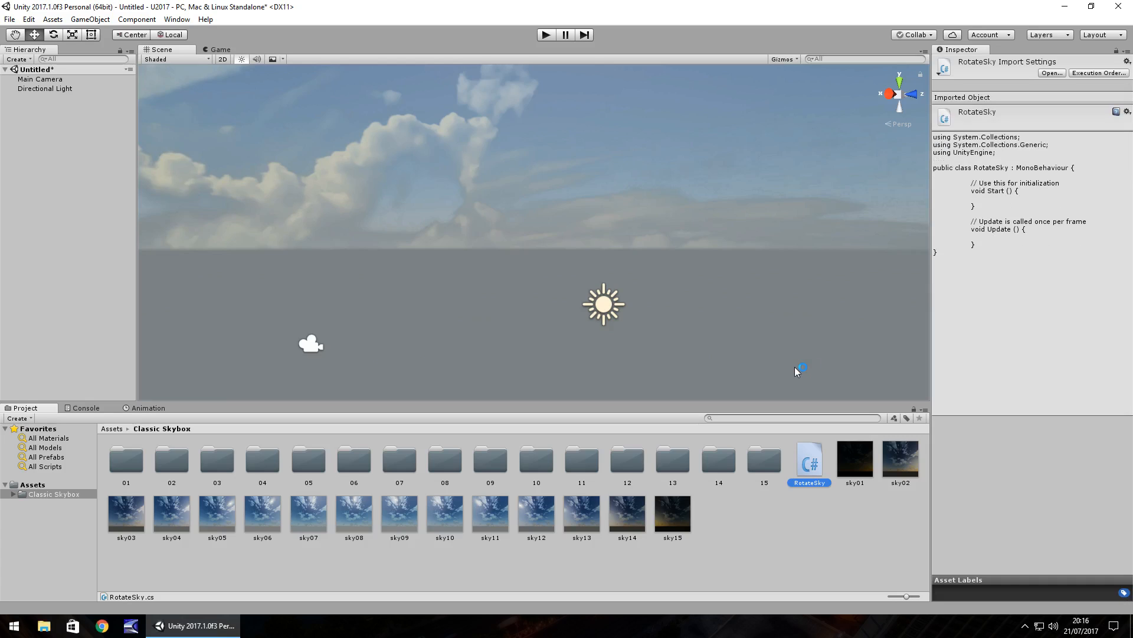
double_click(809, 457)
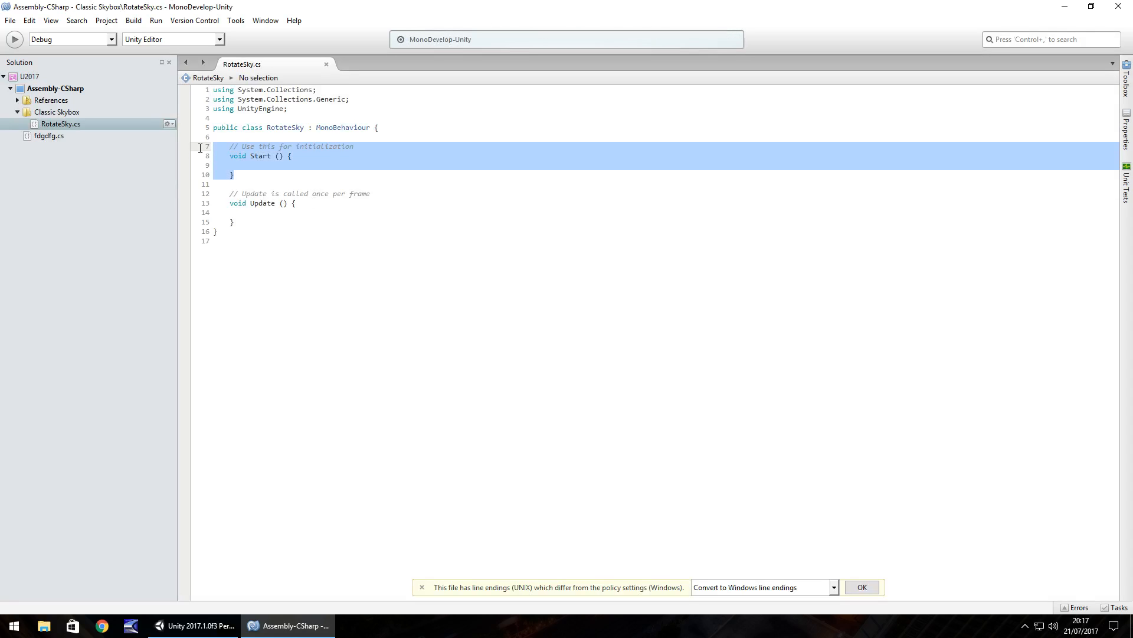
Remove the Start method and comments and declare public float RotateSpeed = 1.2f
key(Delete)
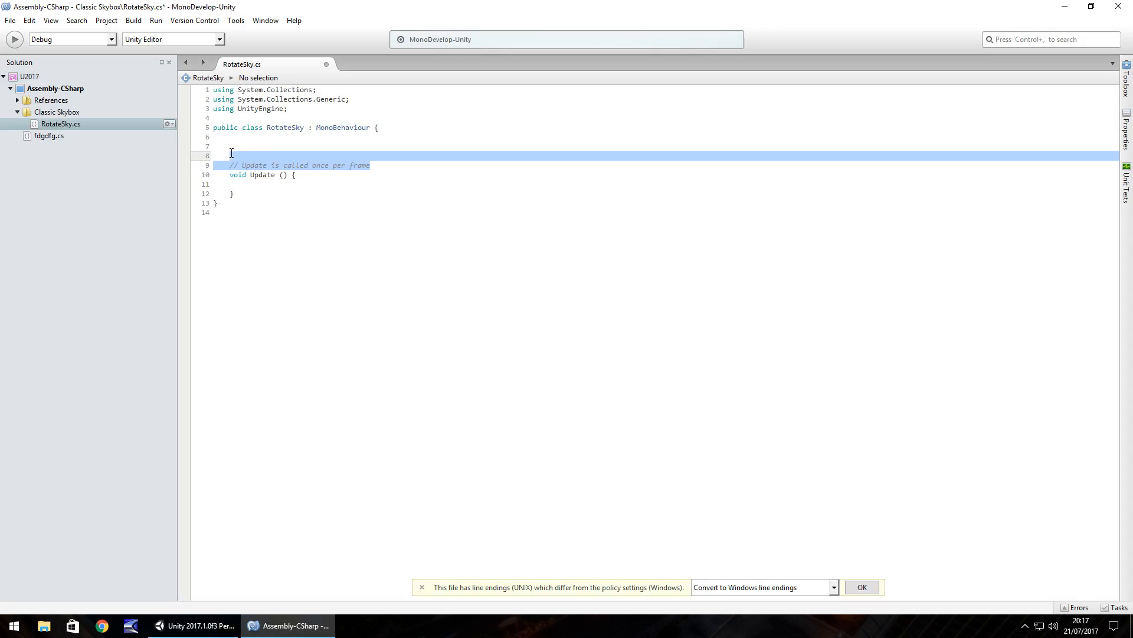
key(Delete)
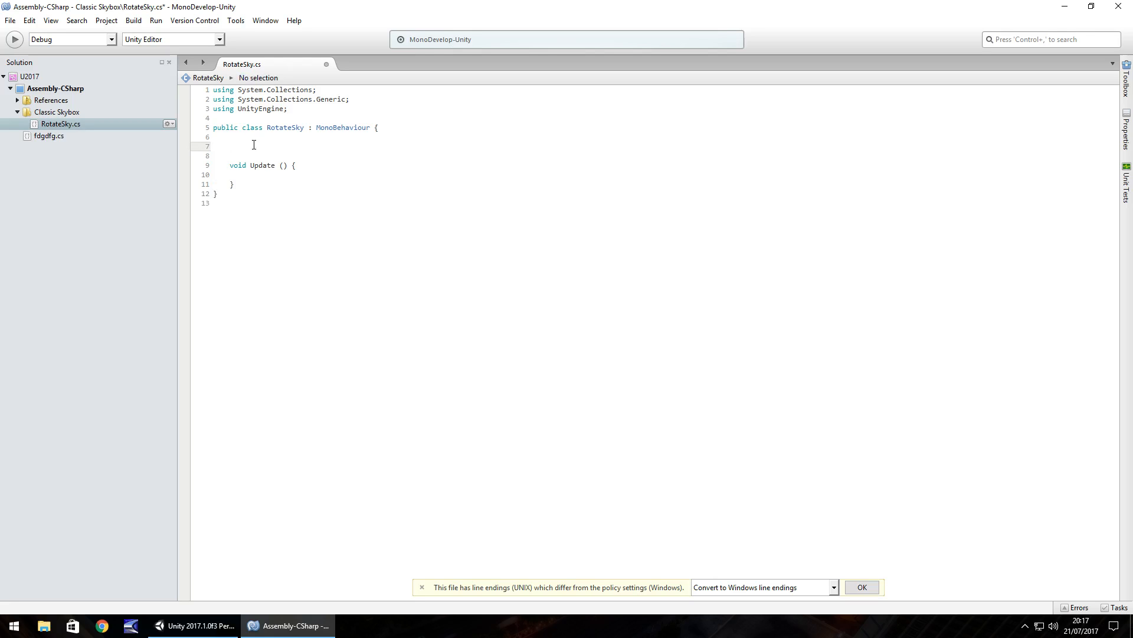
text(public float RotateSpee)
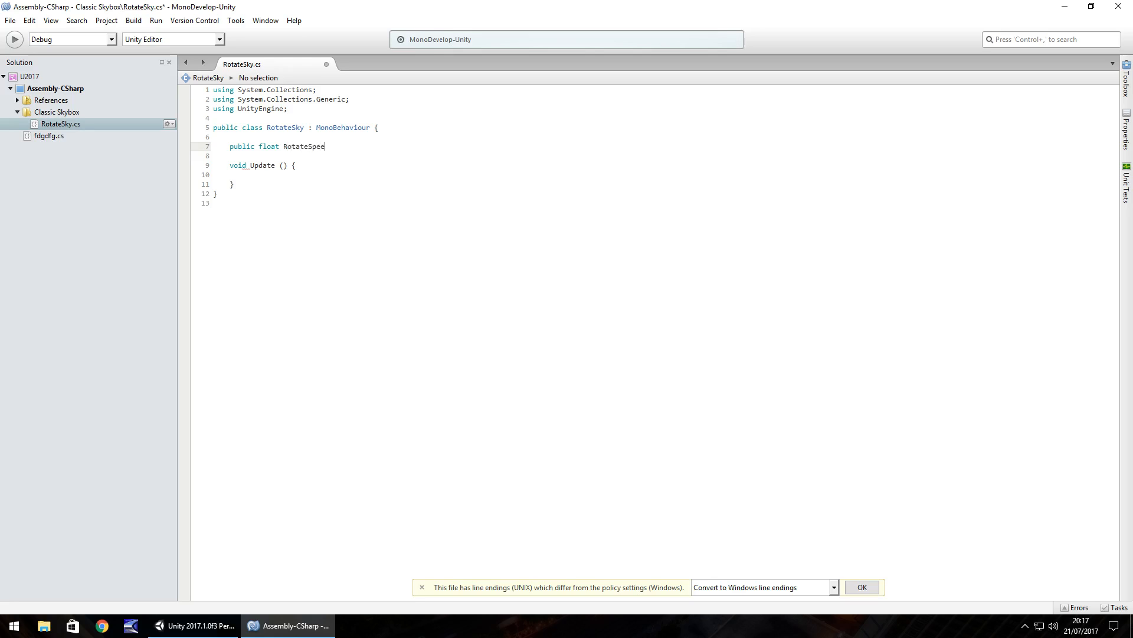
text(d =)
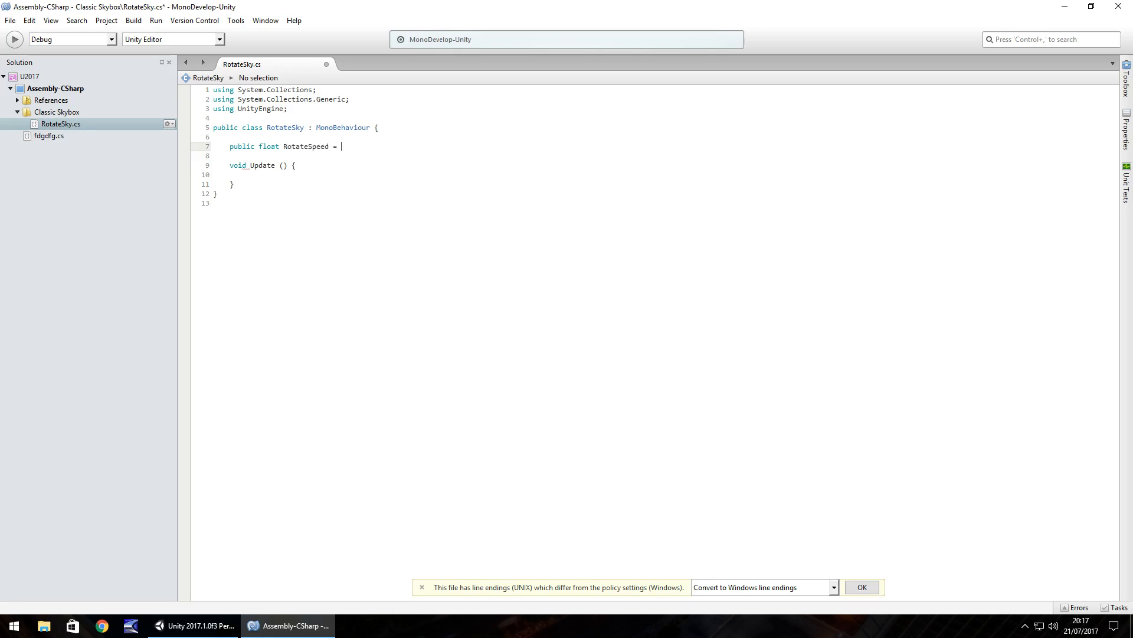
text(1.)
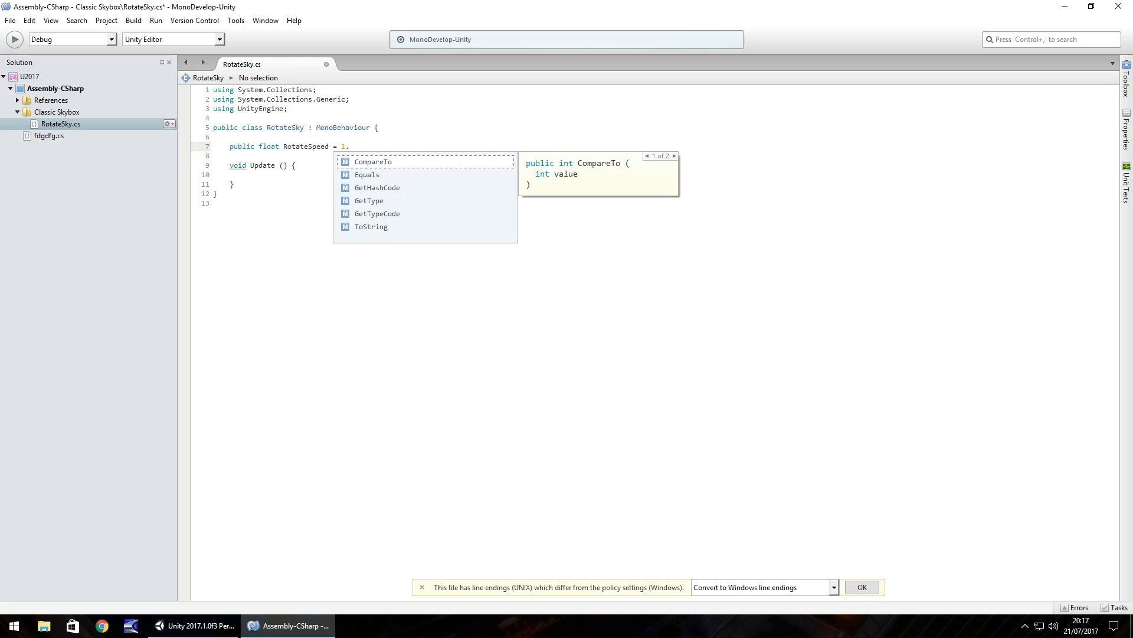
text(2f)
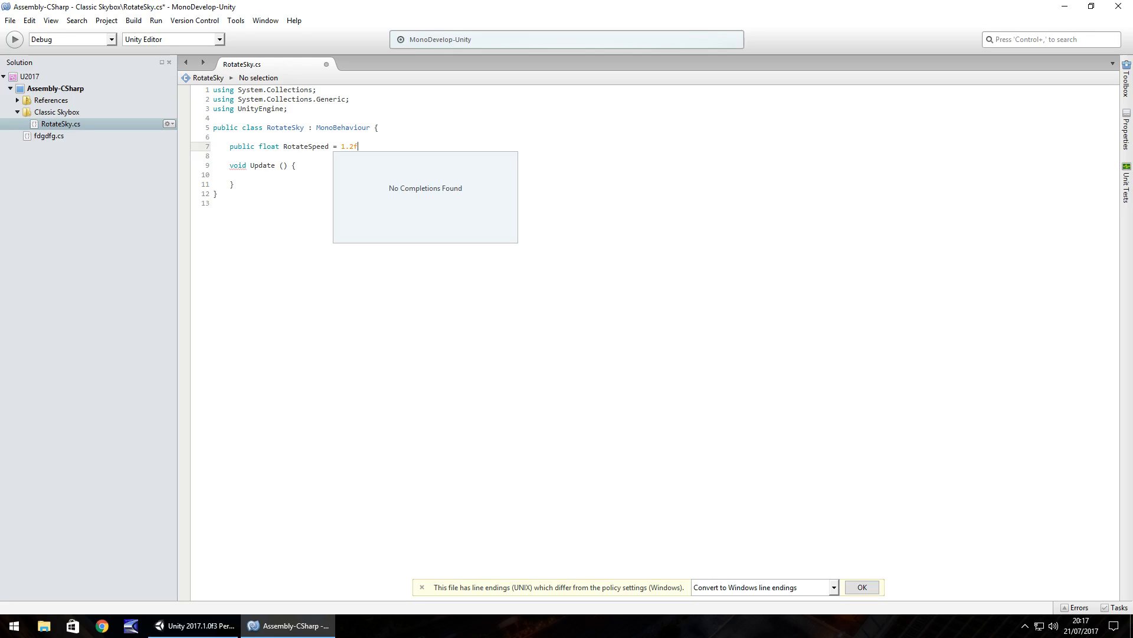
text(;)
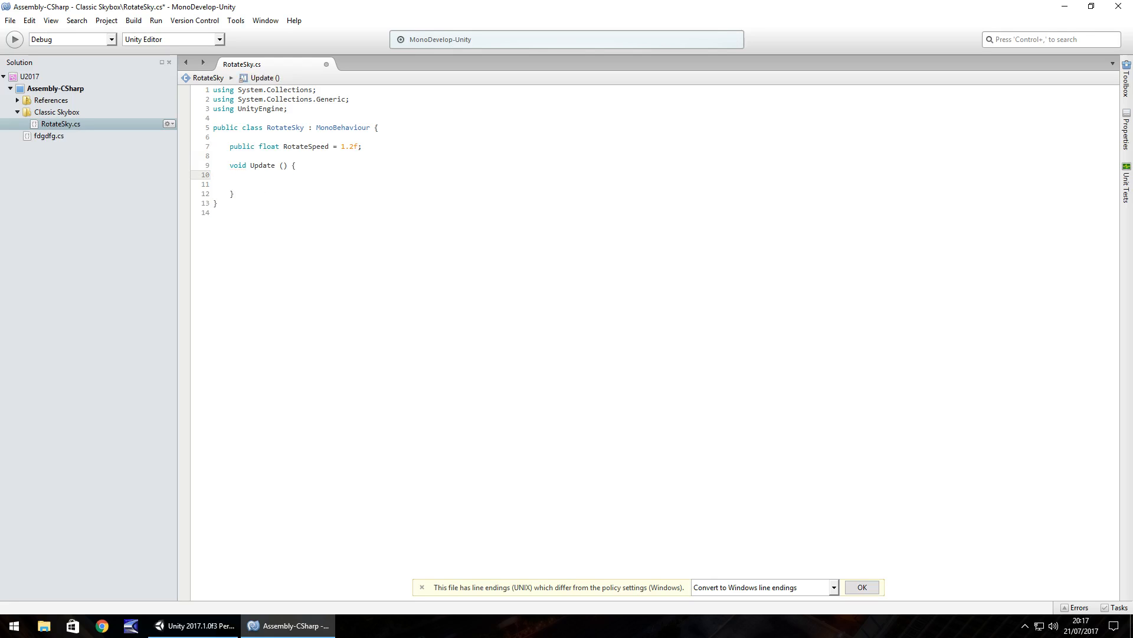
Write RenderSettings.skybox.SetFloat("_Rotation", Time.time * RotateSpeed); in Update
text(RenderSetting)
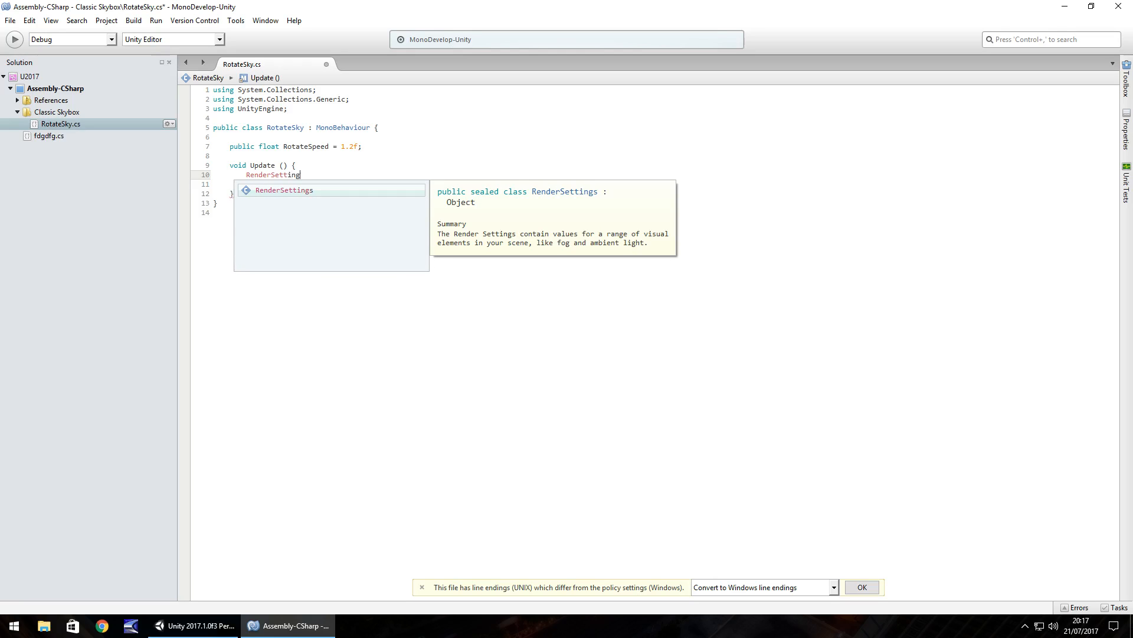
text(s.skybox.)
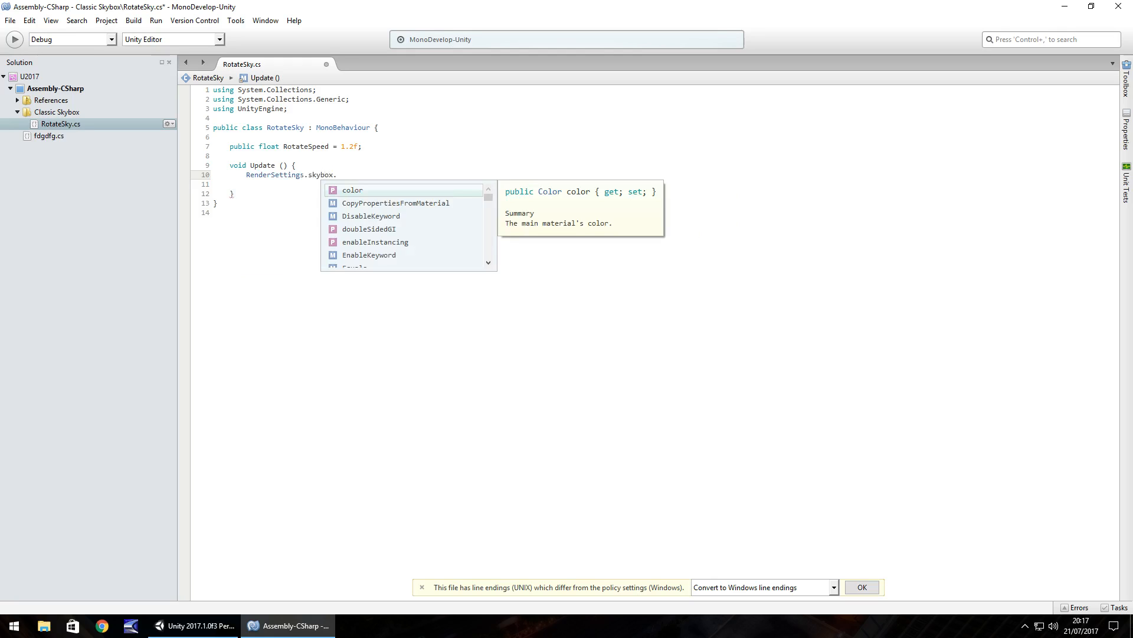
text(SetFloat()
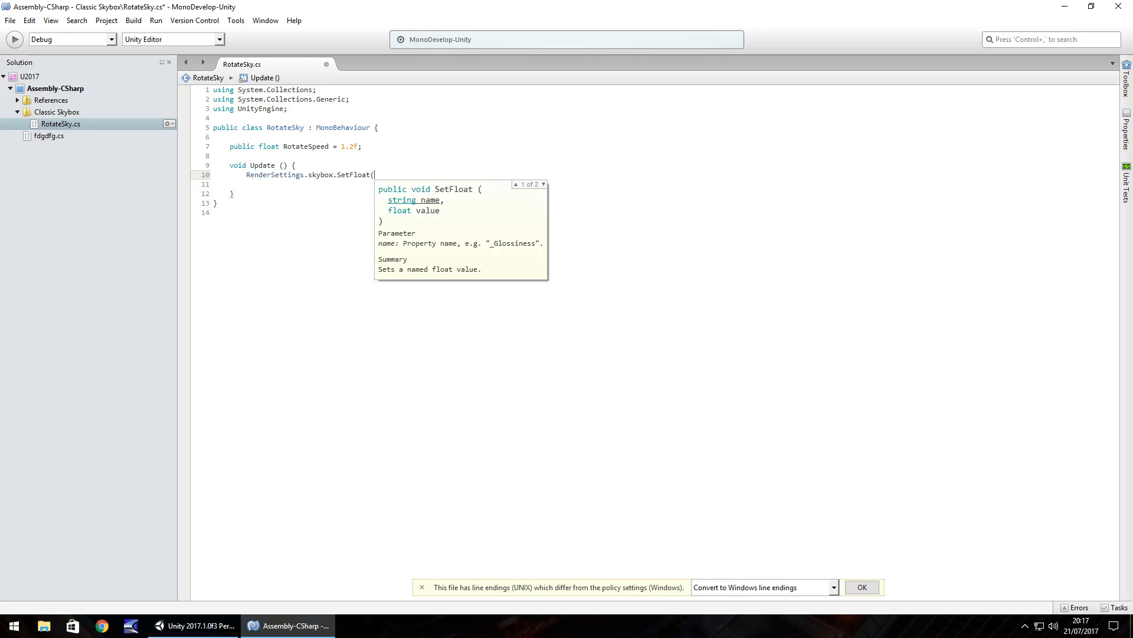
text(")
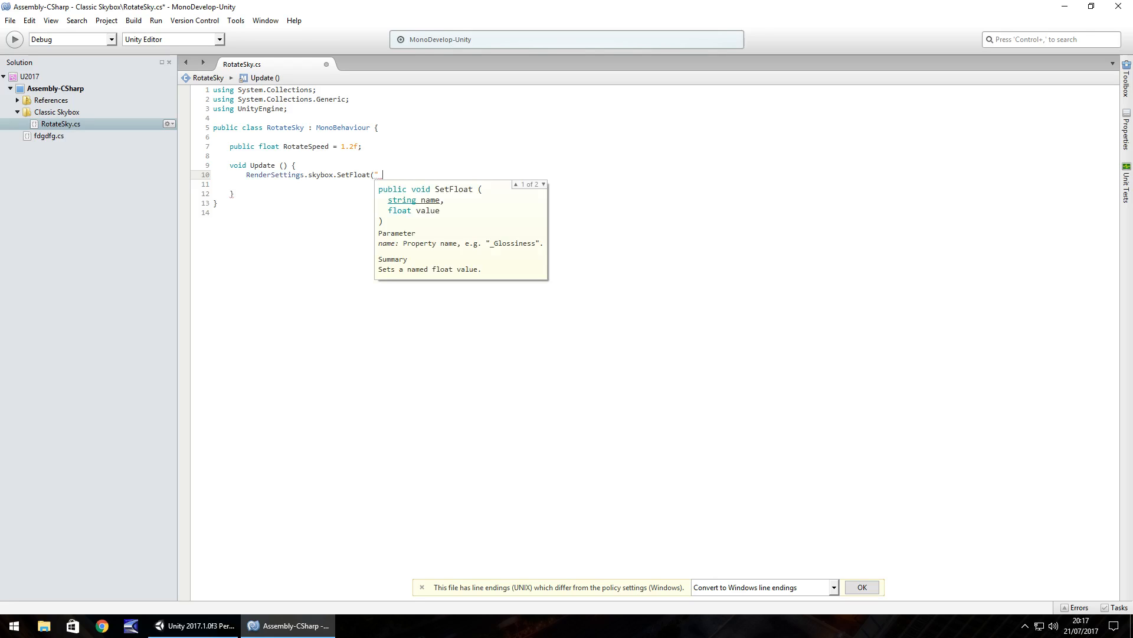
text(_Rotatio)
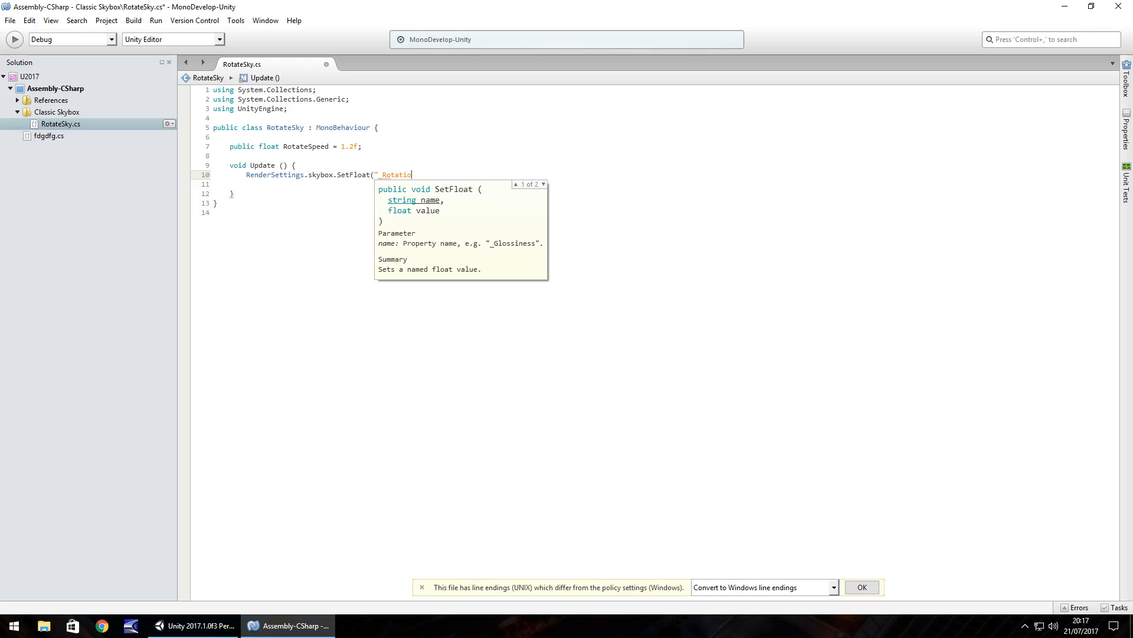
text(n")
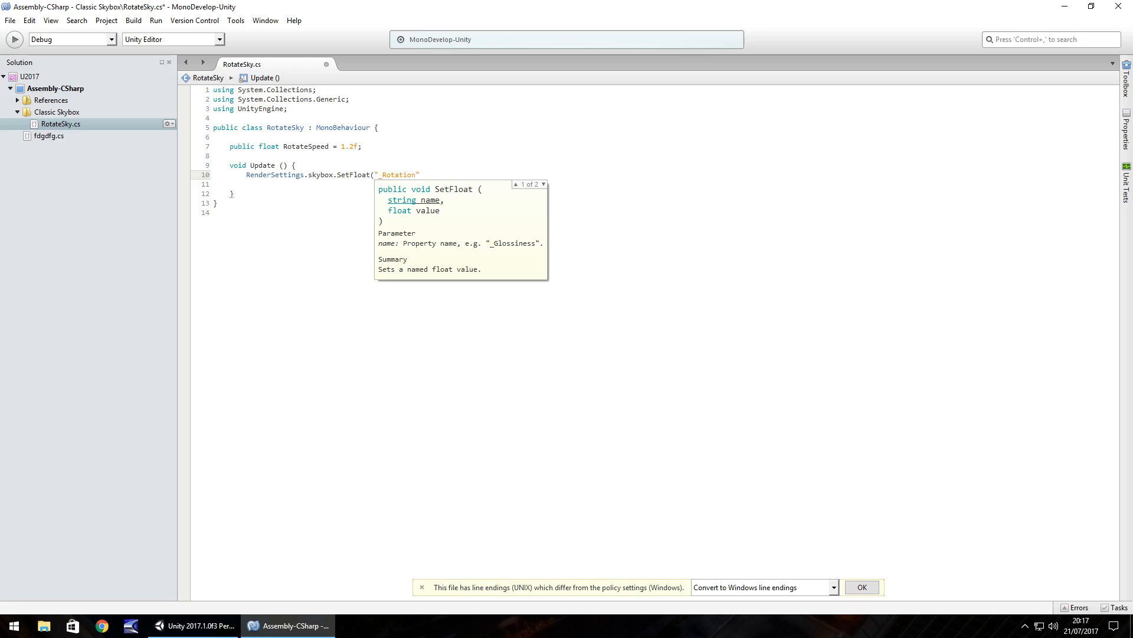
text(, T)
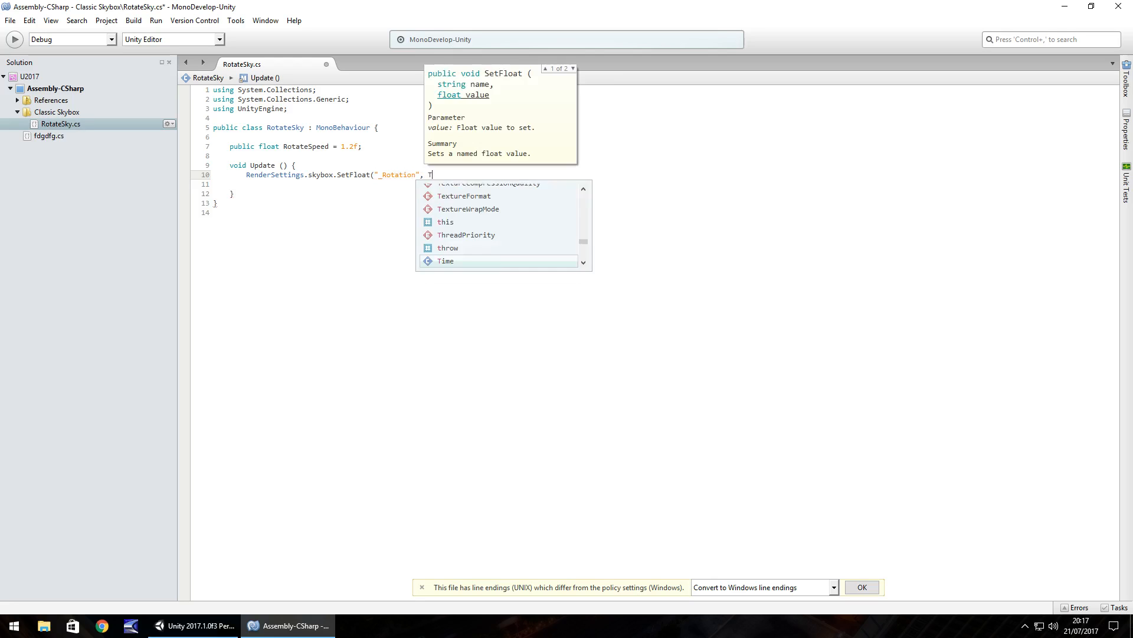
text(ime.time)
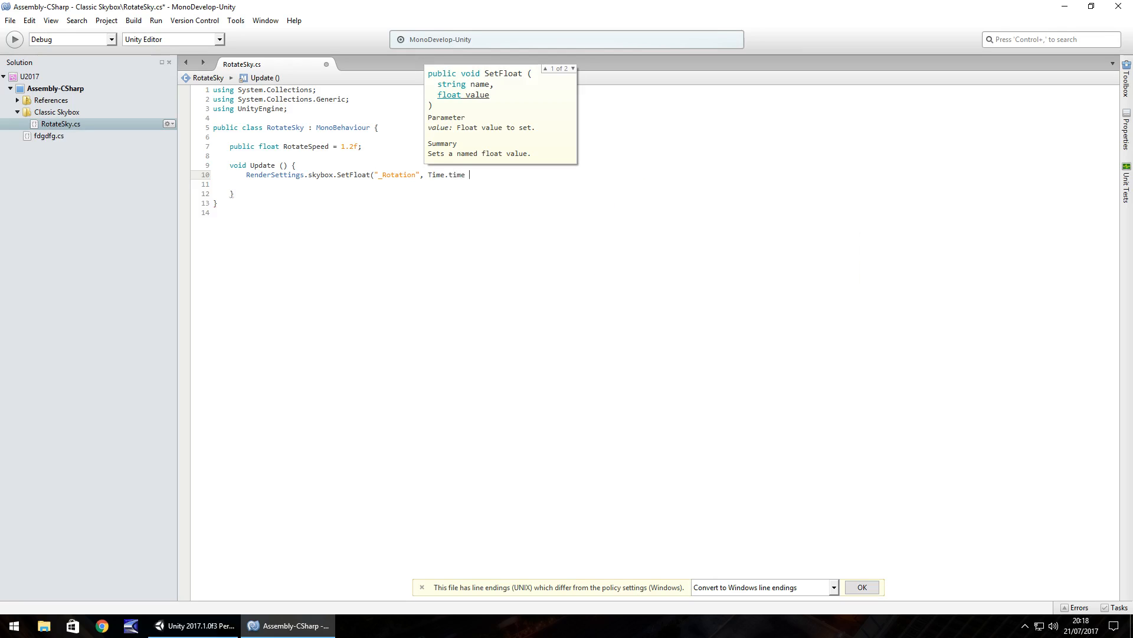
text(*)
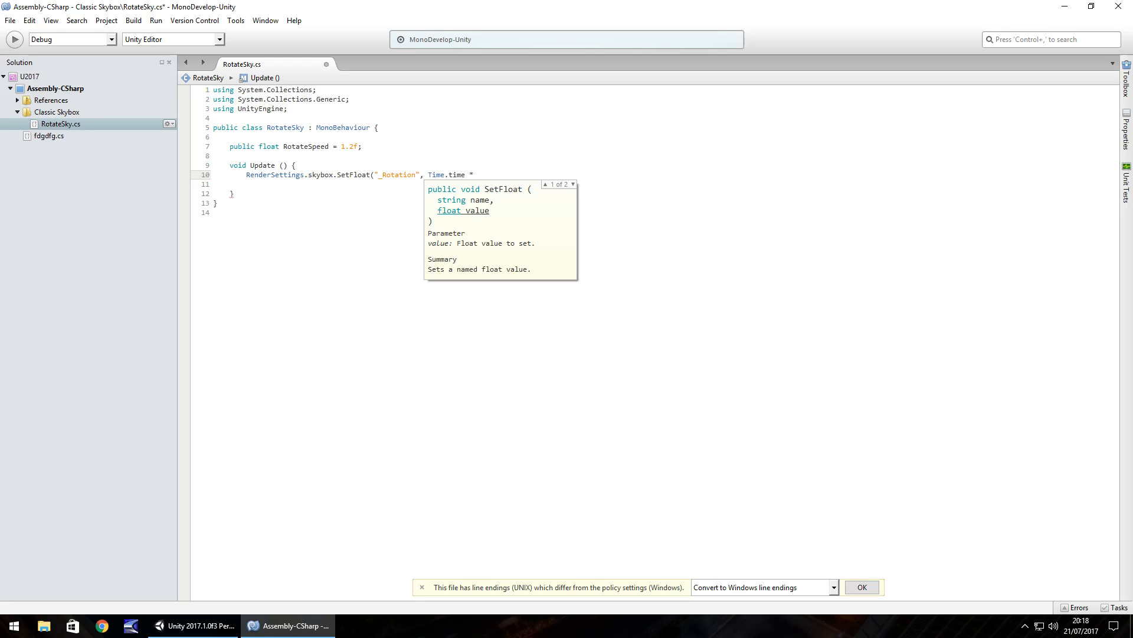
text(R)
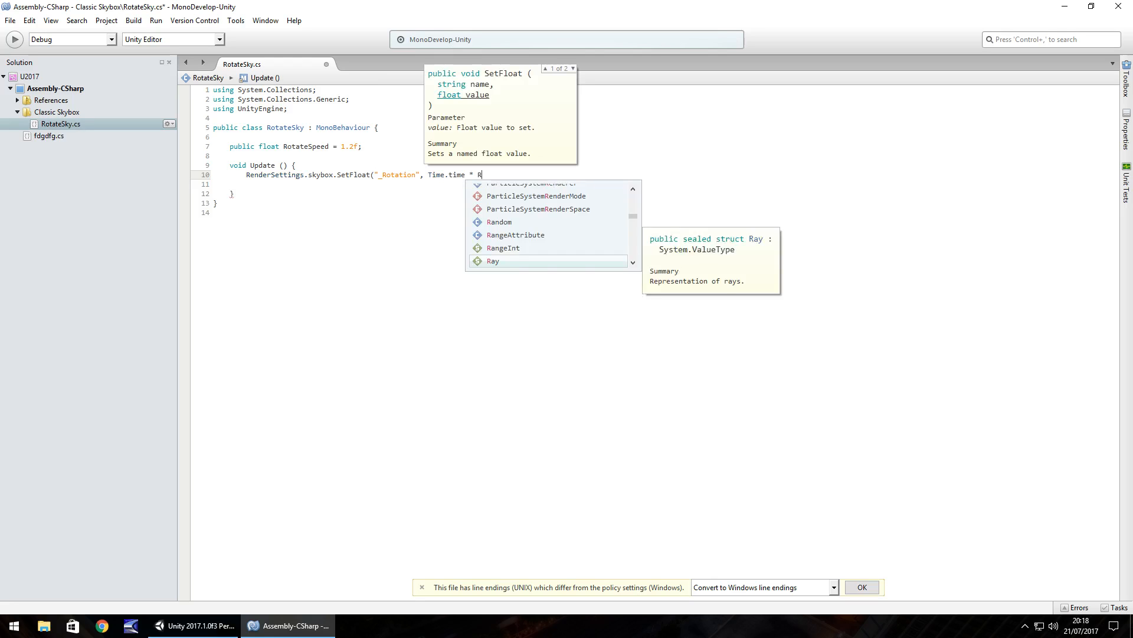
text(otateSpeed);)
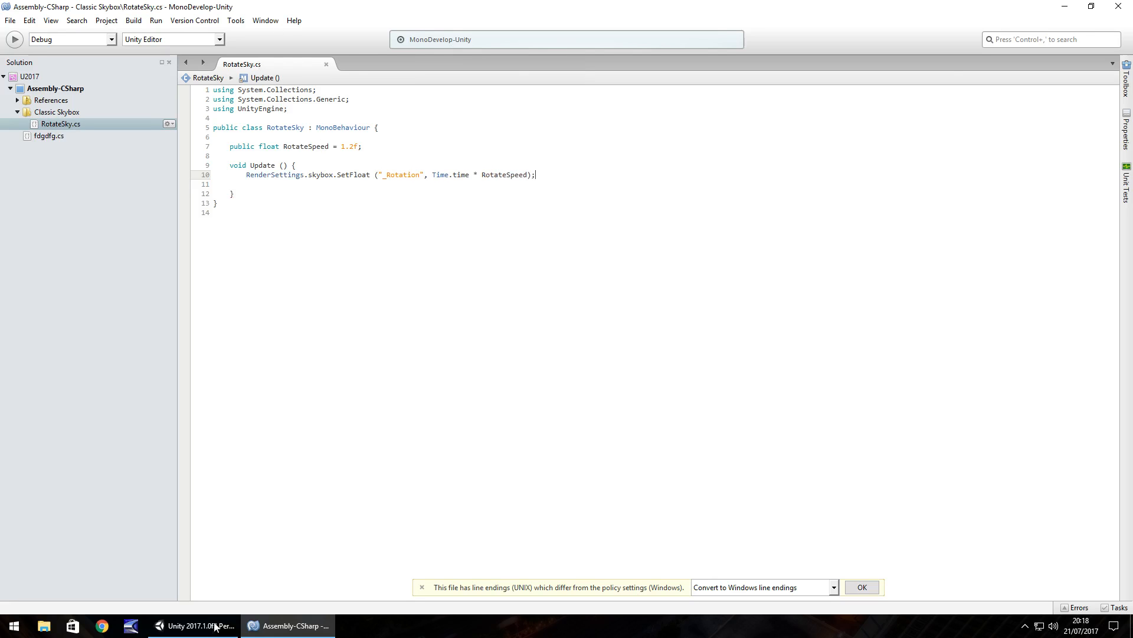
Attach RotateSky to Main Camera, giving it a Rotate Sky component with speed 1.2
click(193, 625)
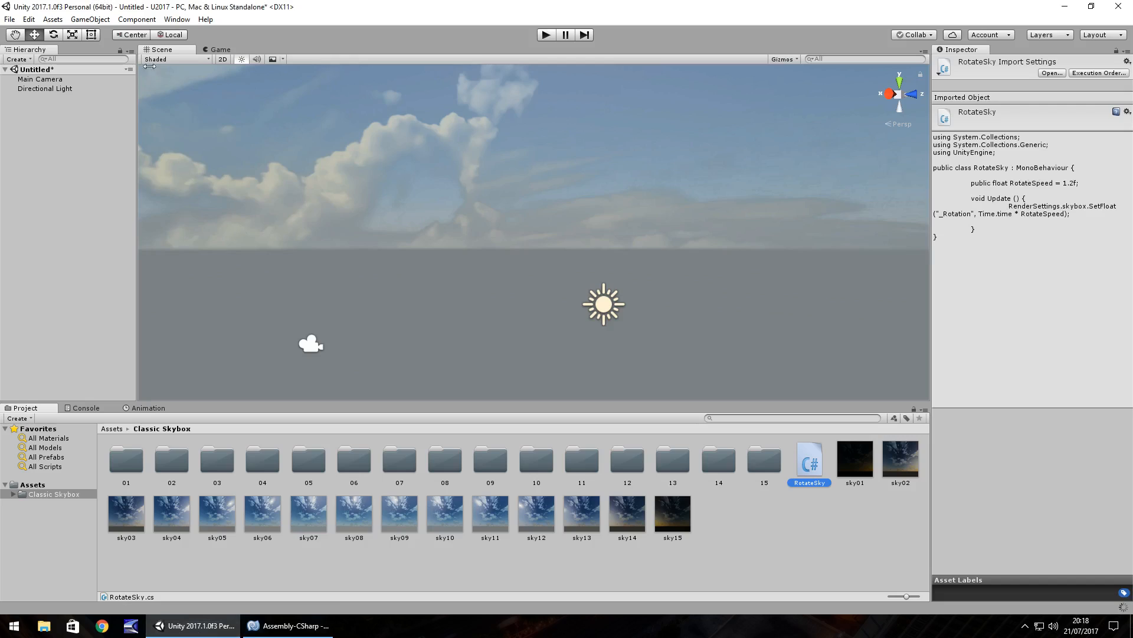
mouse_move(96, 116)
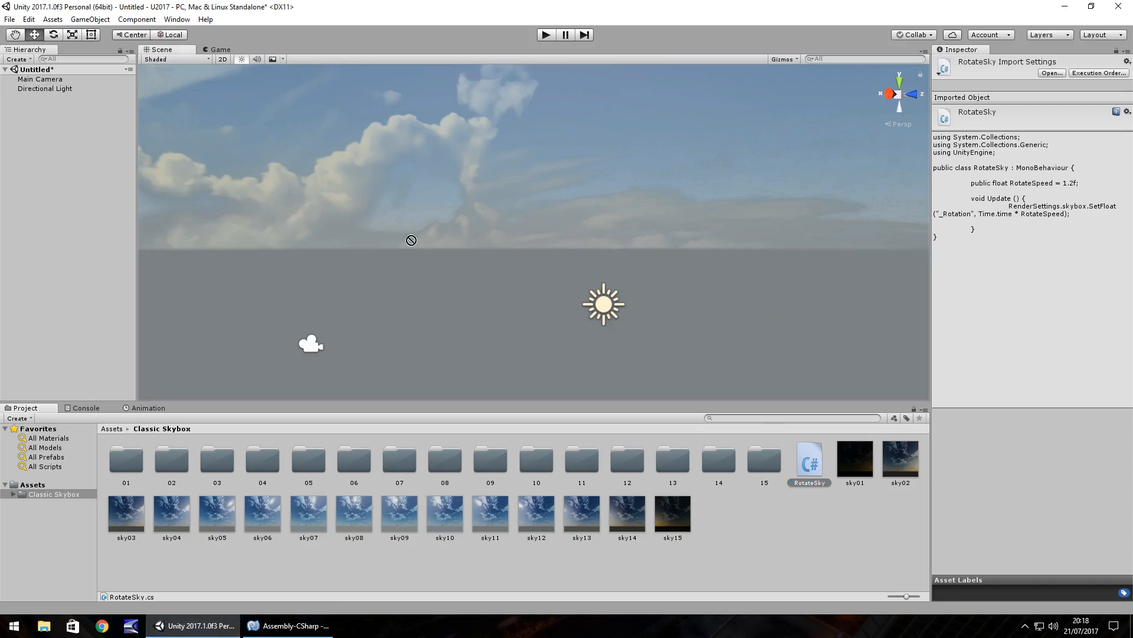
click(39, 78)
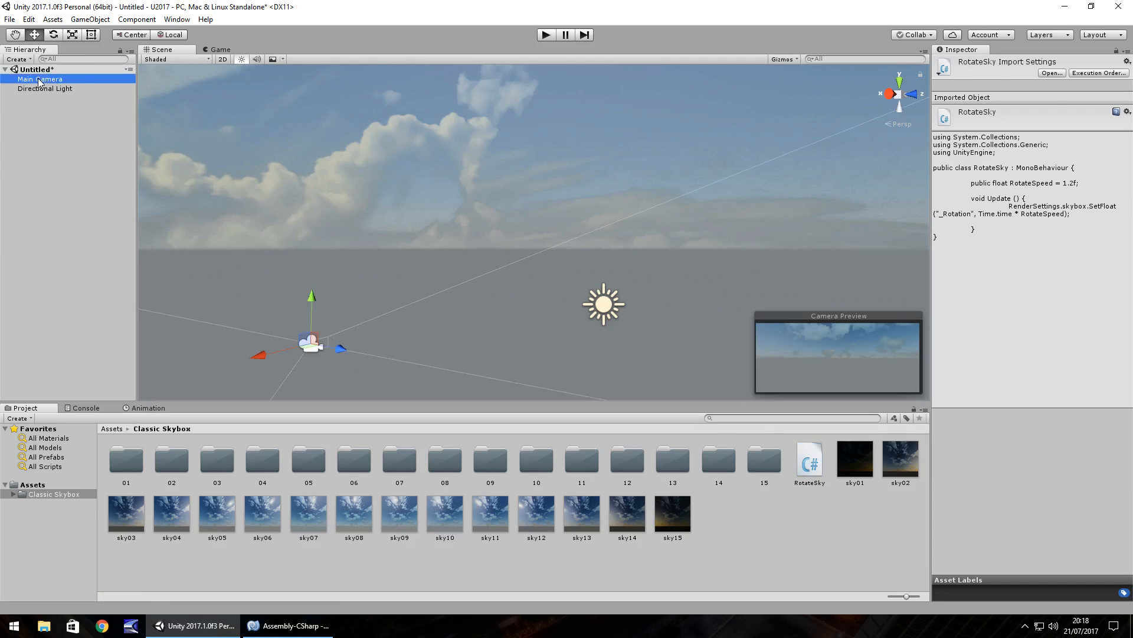
click(40, 79)
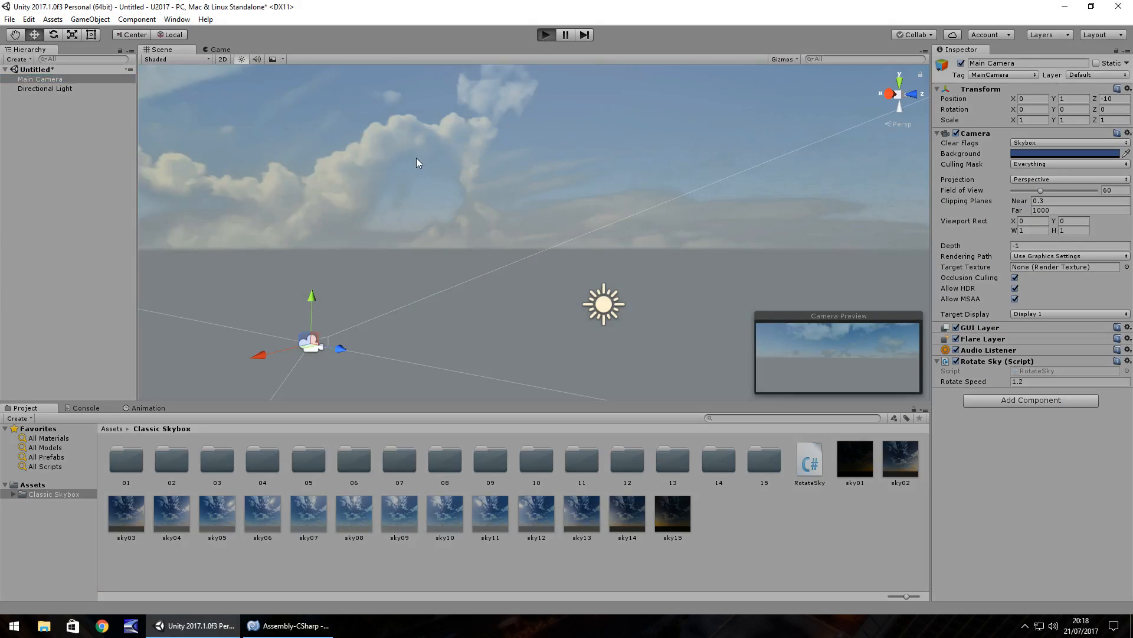
Play the scene and lower Rotate Speed to 0.2 while it runs
click(544, 35)
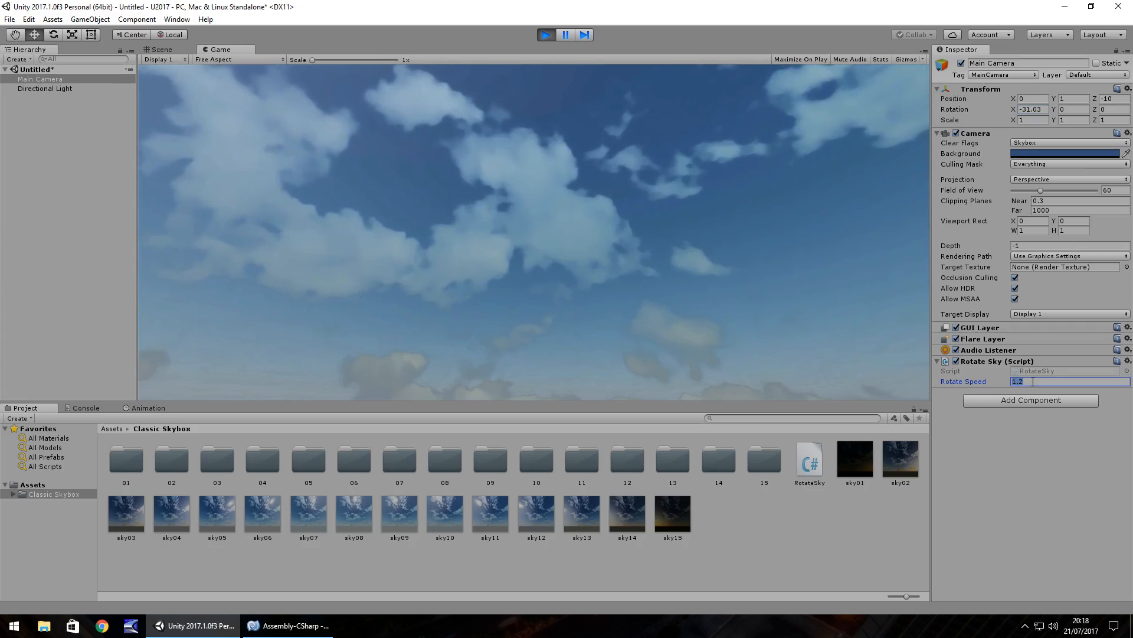
text(0.2)
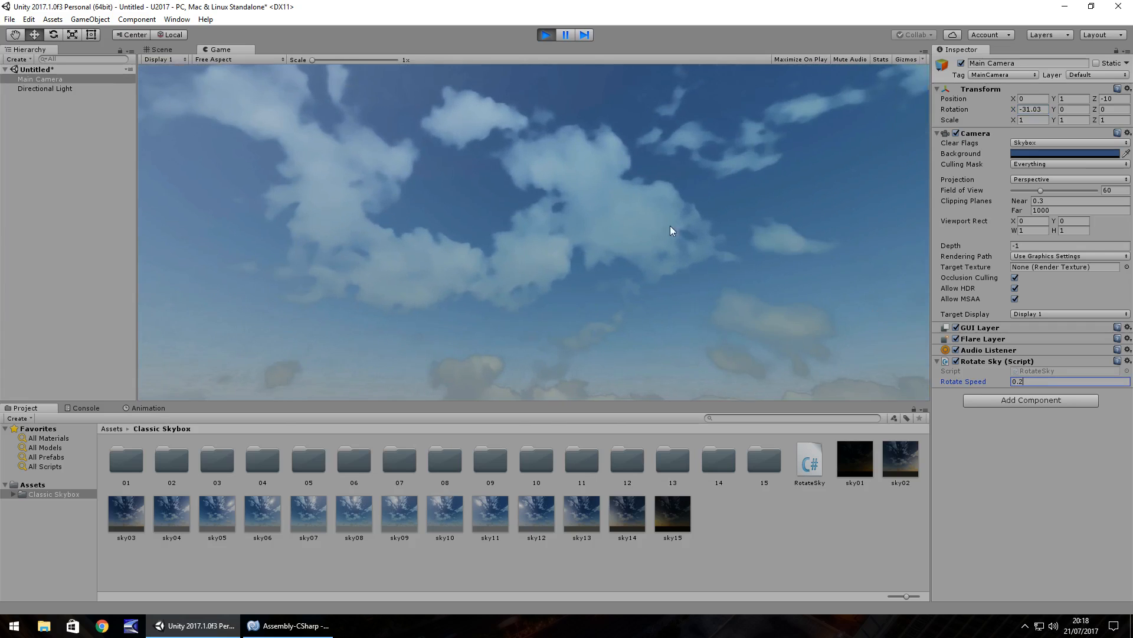
mouse_move(612, 219)
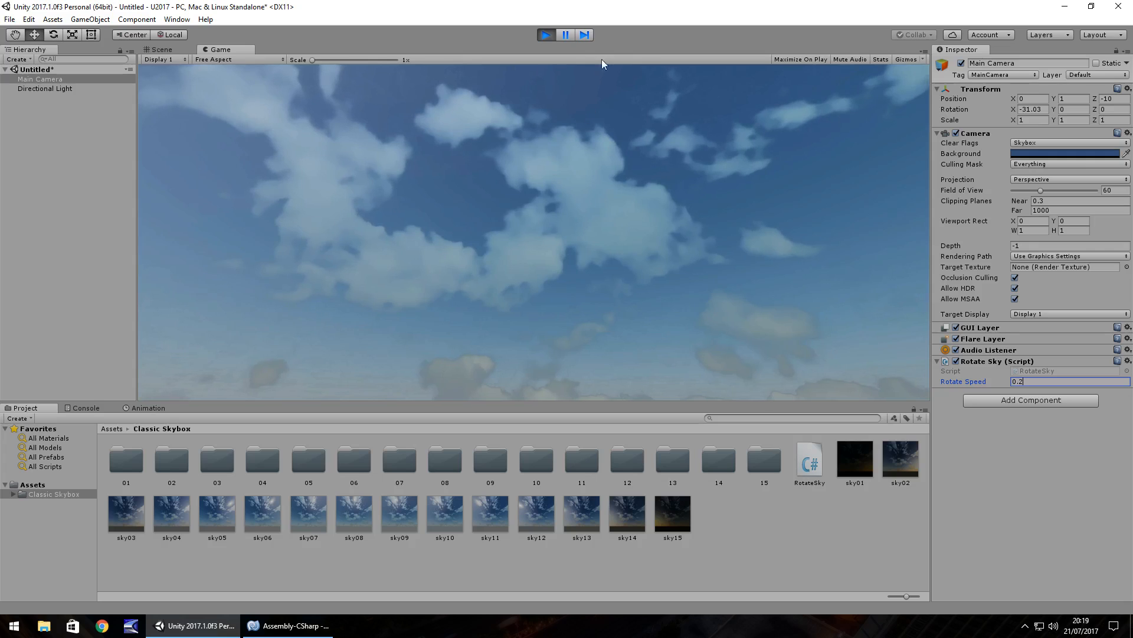
Switch the skybox material to the sunset sky14 and run the scene again
click(176, 19)
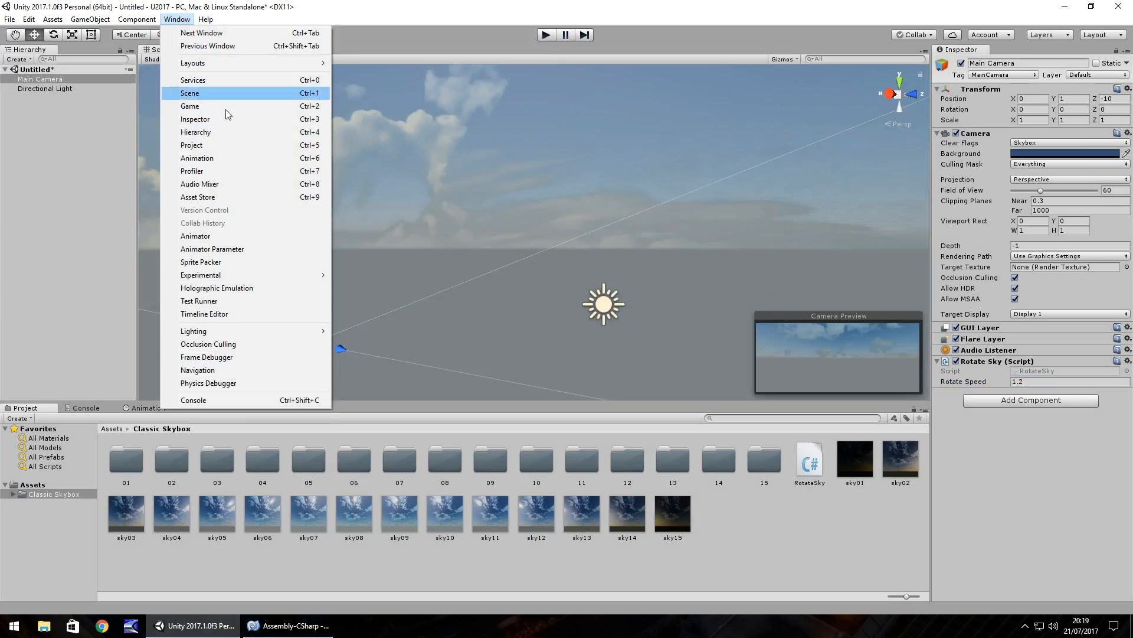
click(193, 331)
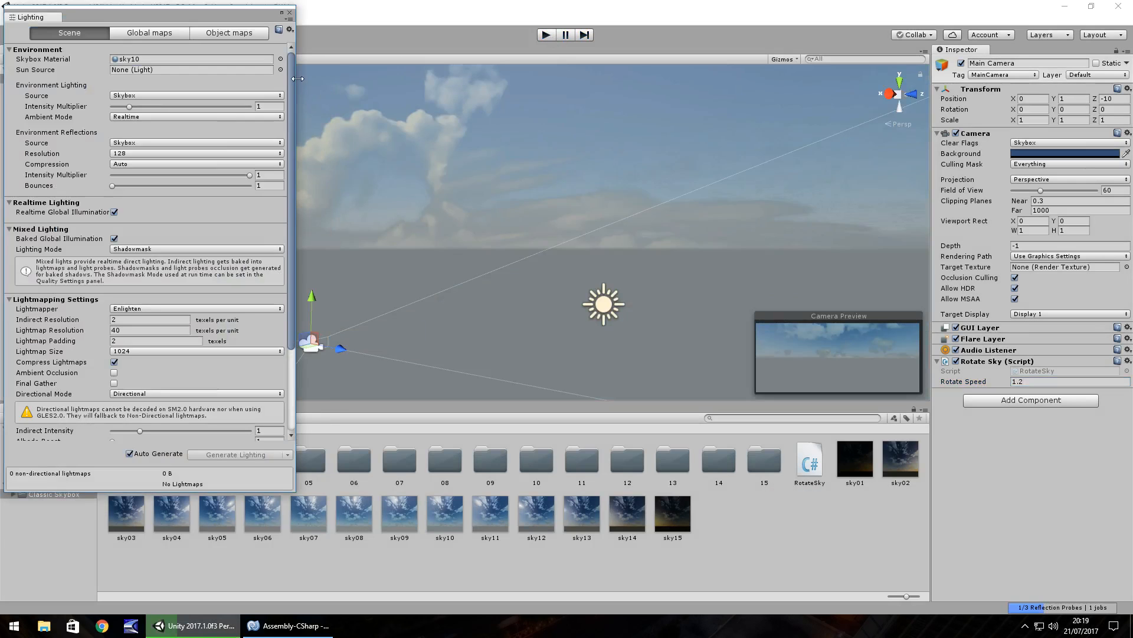
click(271, 58)
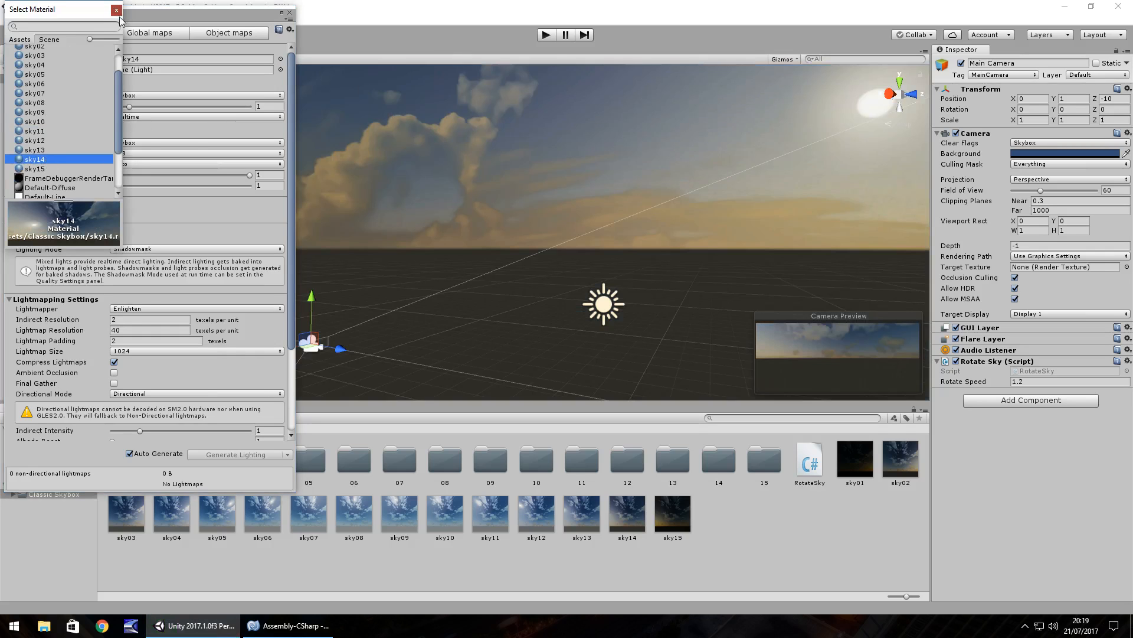
click(115, 9)
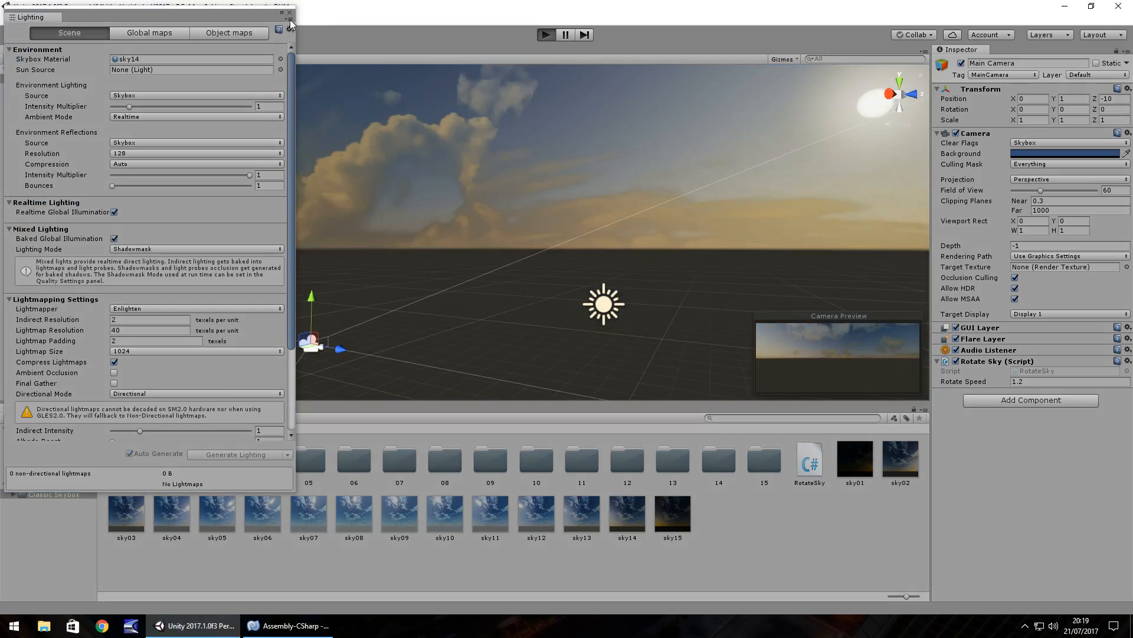
click(546, 34)
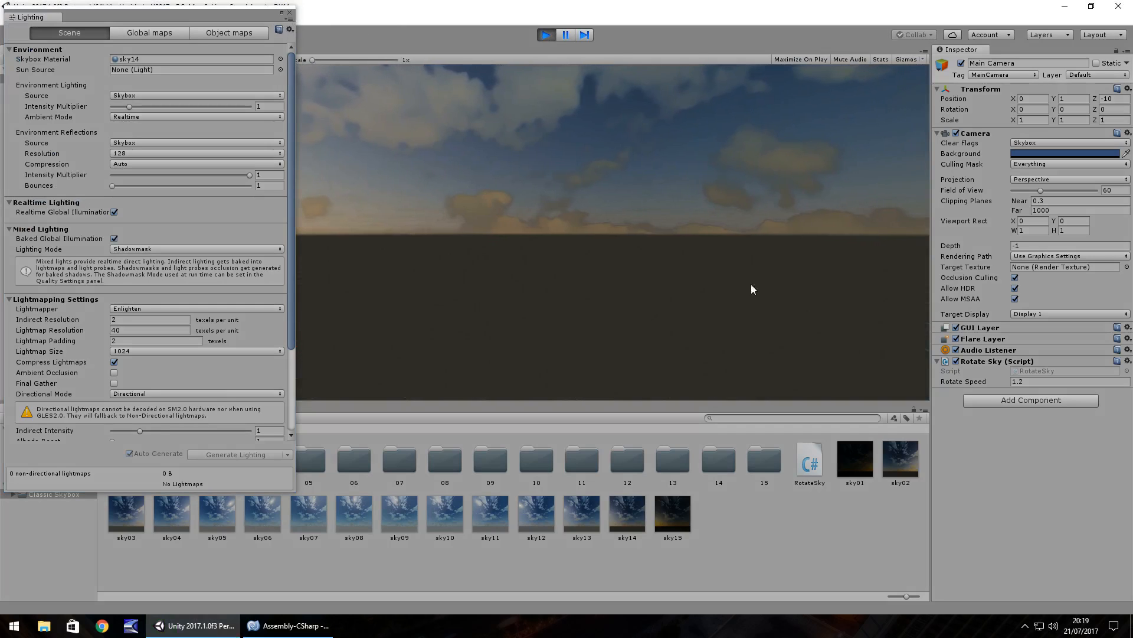
Try Rotate Speed -1 during play, close Lighting and exit Play mode
click(1063, 381)
text(-1)
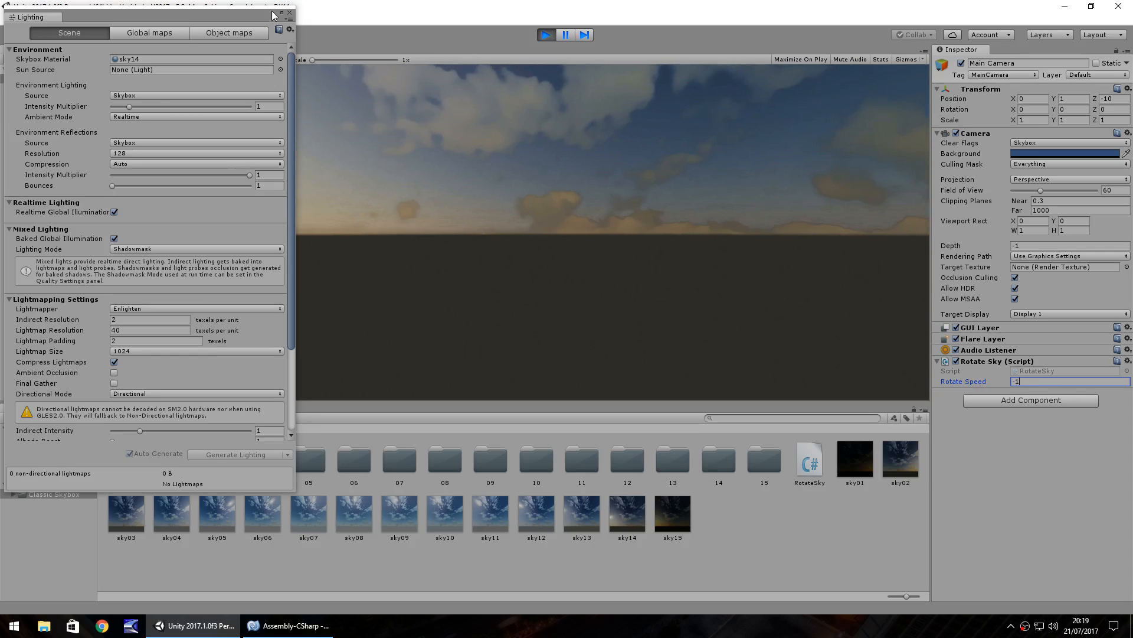
click(289, 13)
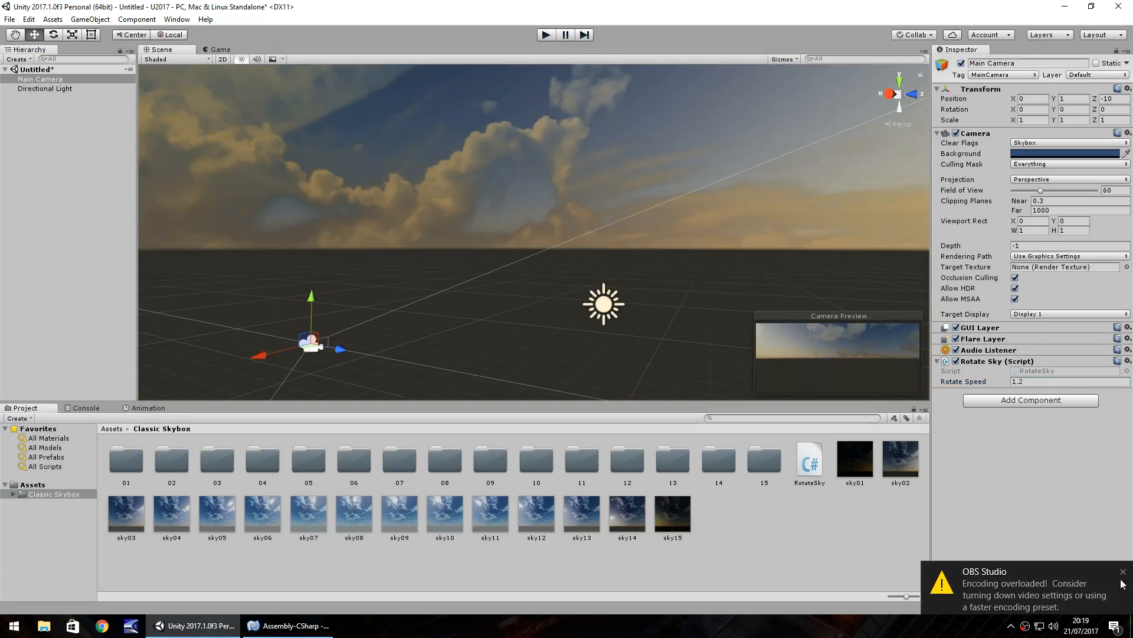
click(1121, 571)
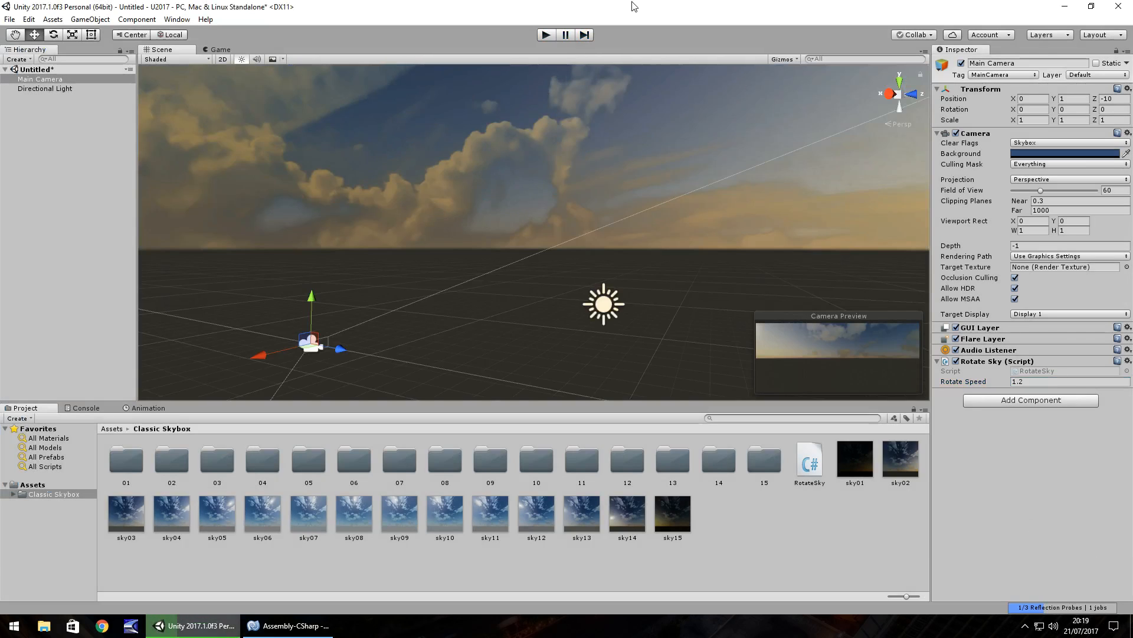